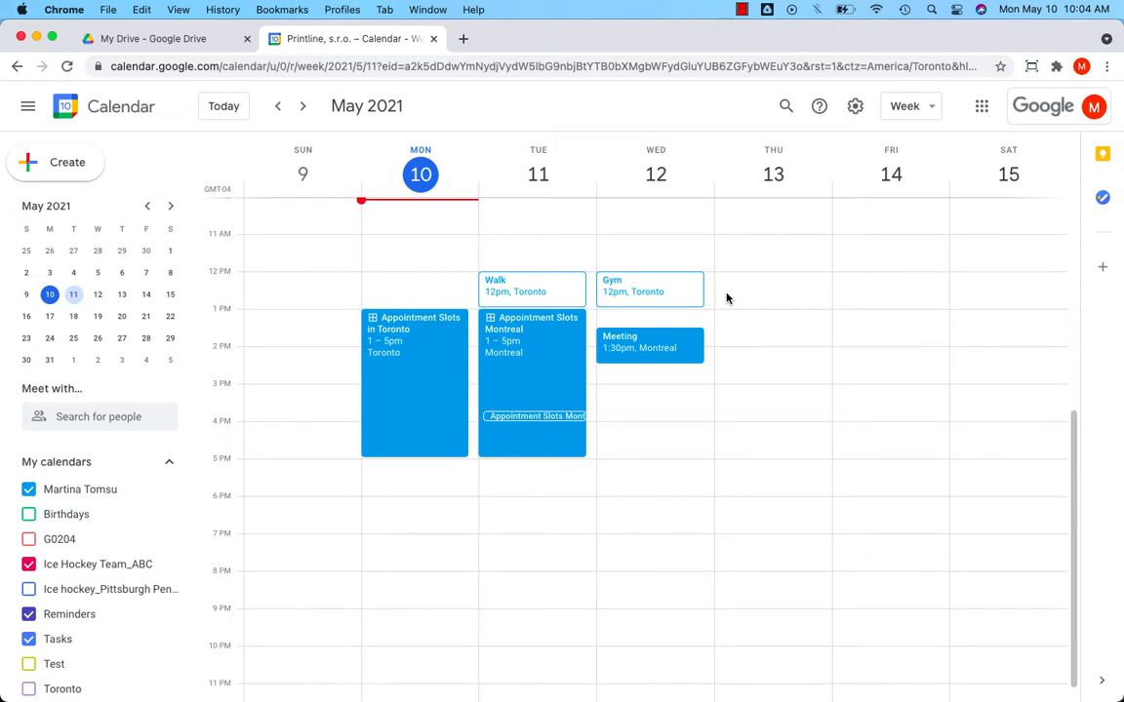
pyautogui.moveTo(566, 244)
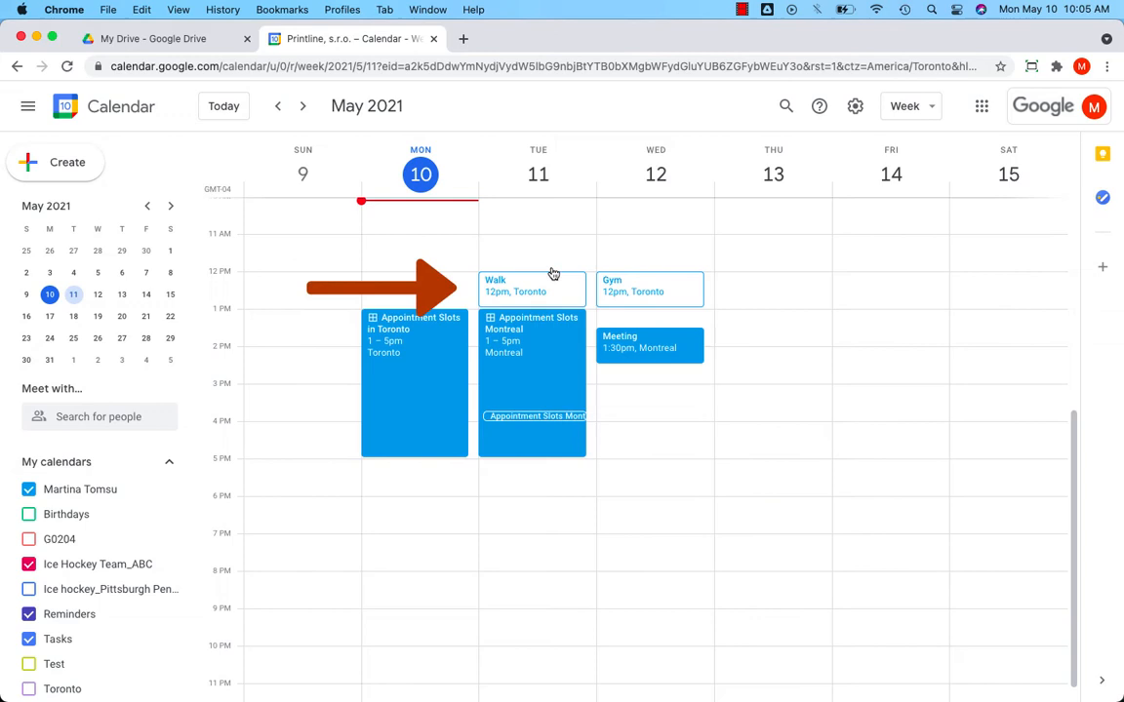
# Open the Walk invitation on Tuesday 11 May to reach its RSVP options
pyautogui.click(531, 289)
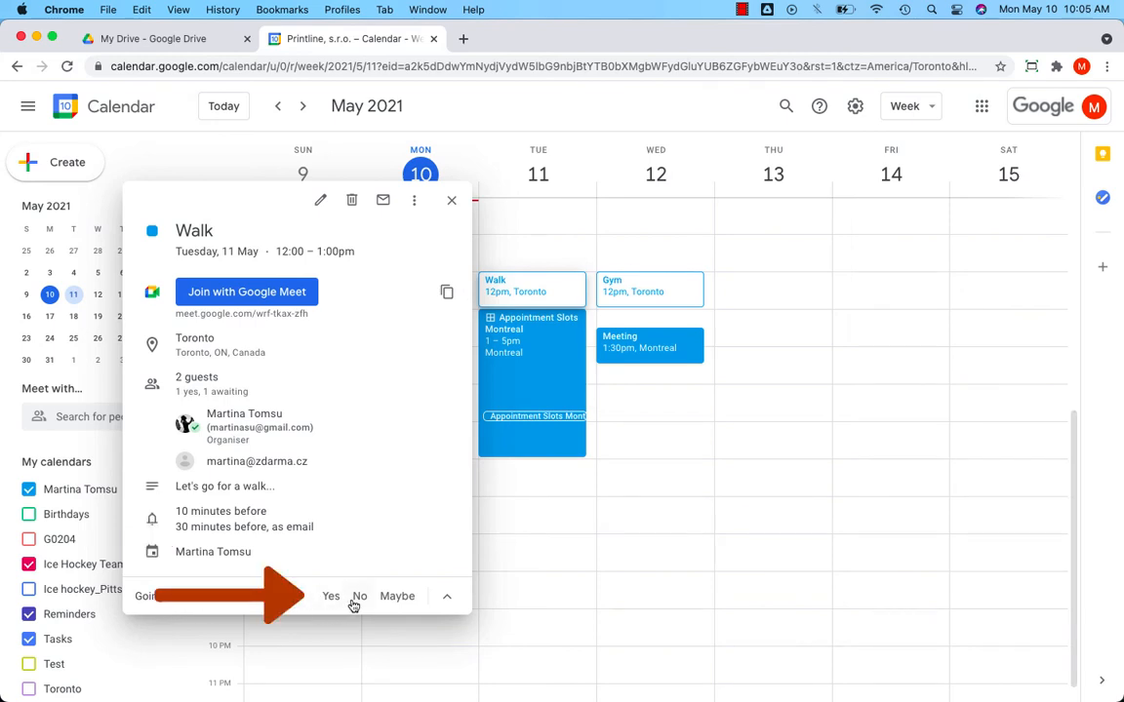
pyautogui.moveTo(398, 601)
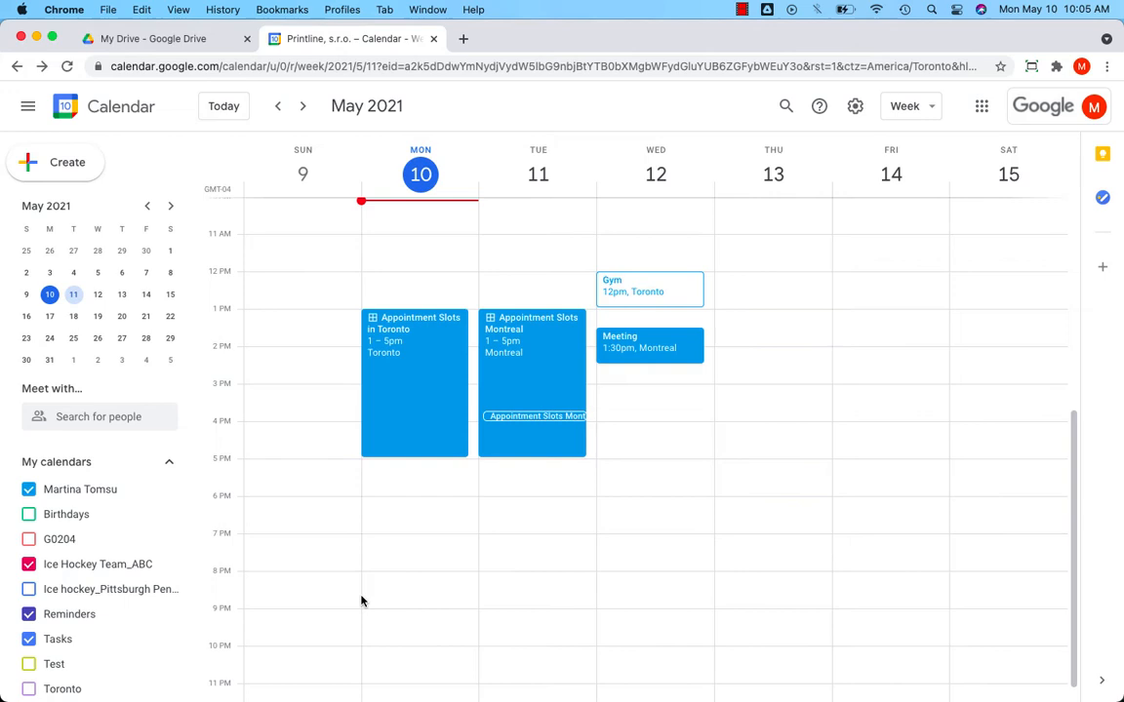
pyautogui.moveTo(515, 605)
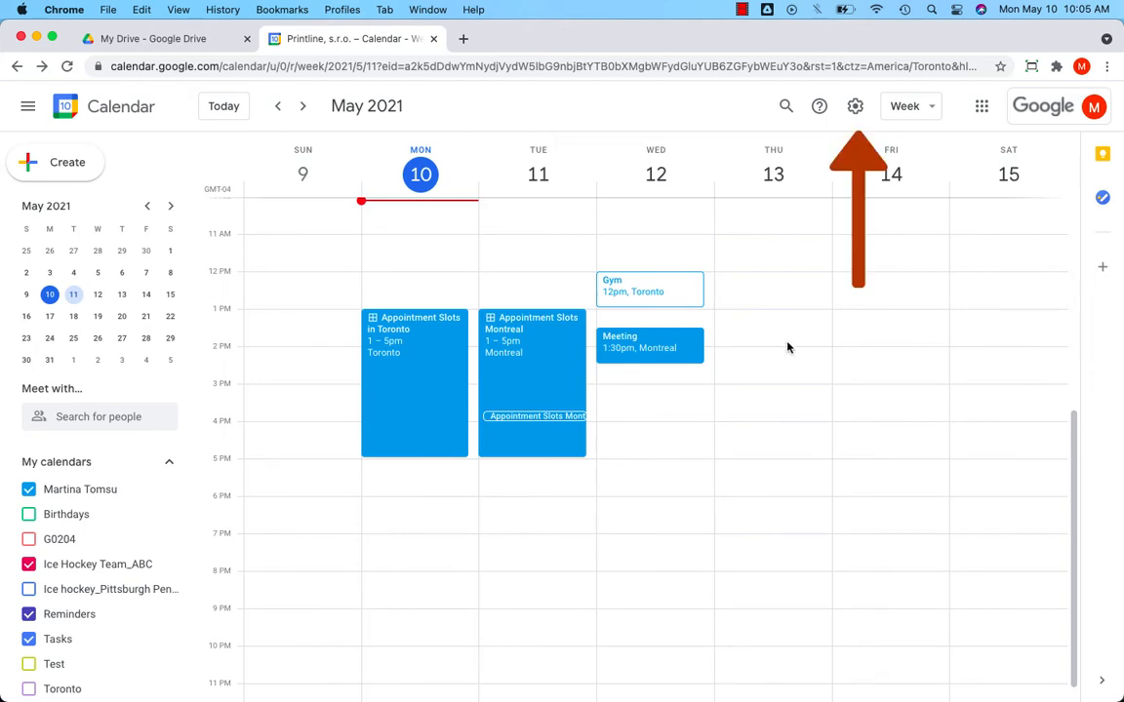
# Enable 'Show declined events' under View options in Calendar settings
pyautogui.click(855, 106)
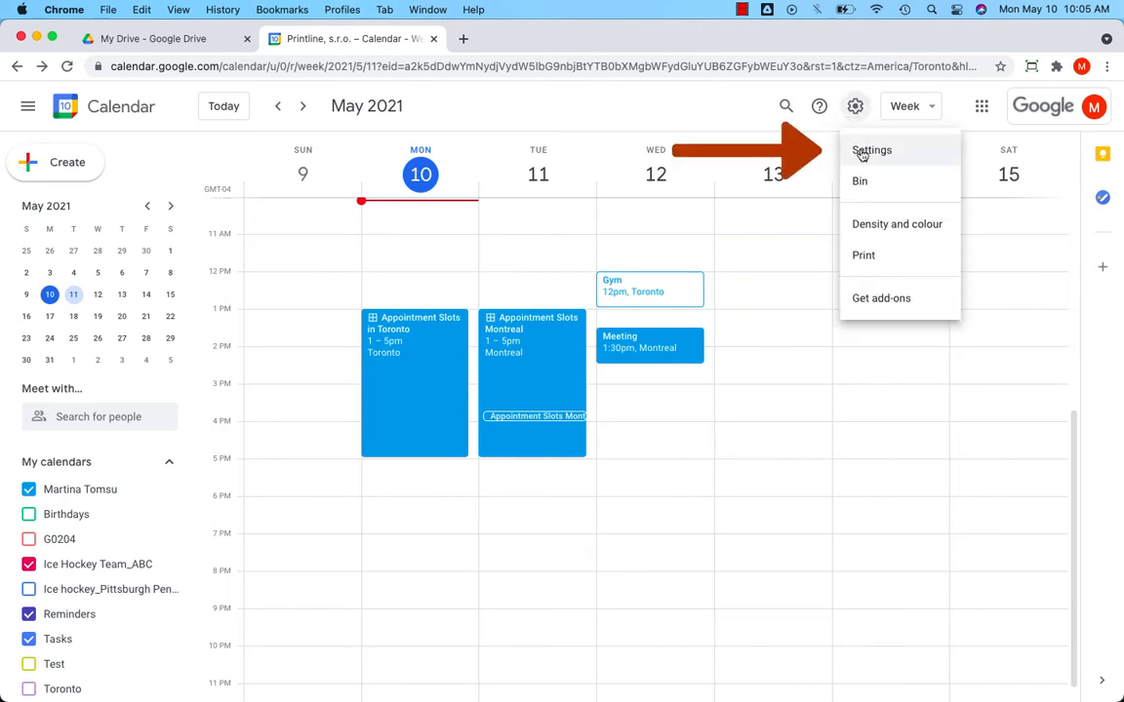
pyautogui.click(873, 148)
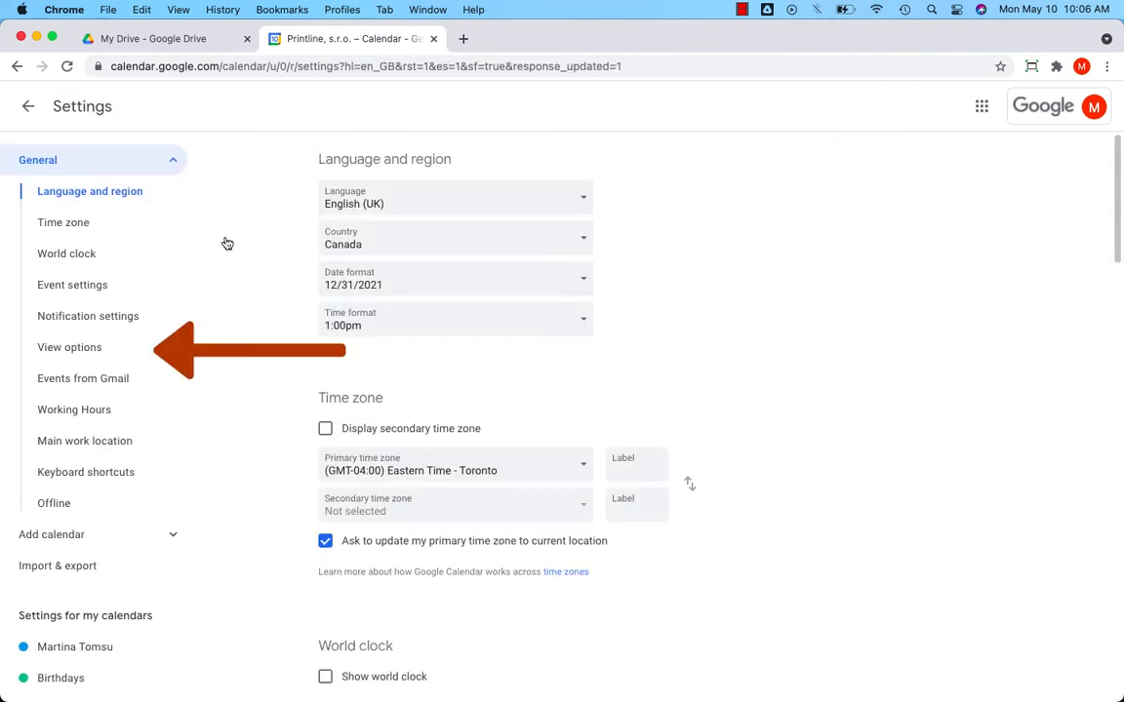
pyautogui.click(70, 348)
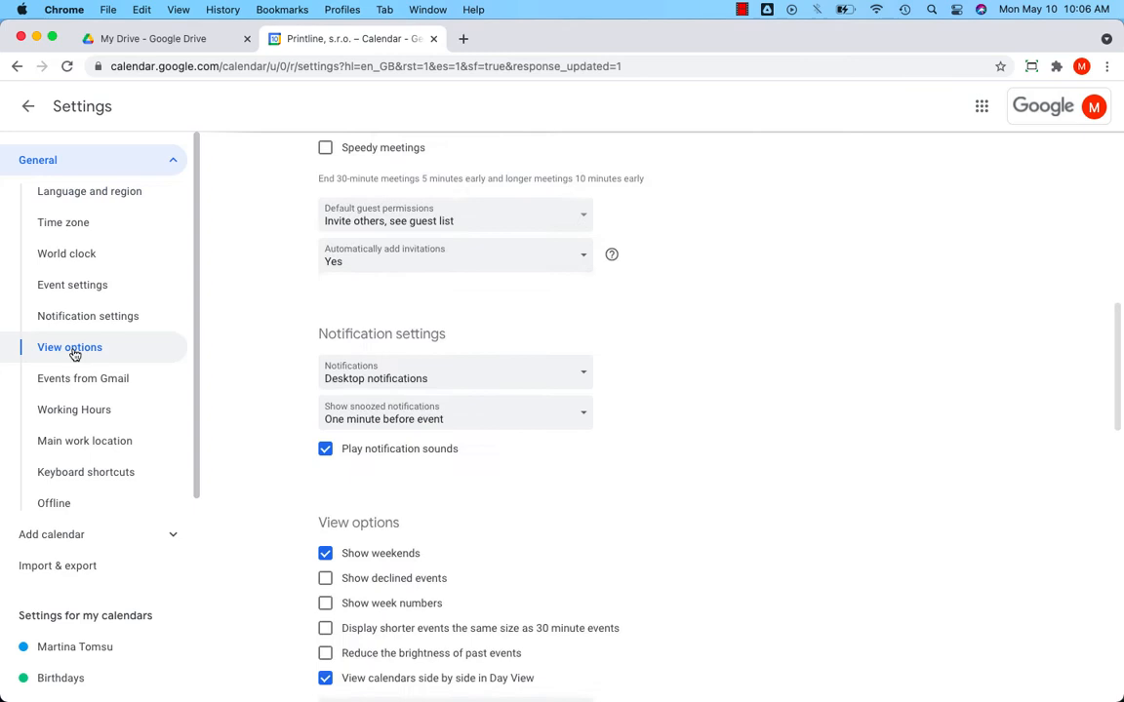
pyautogui.scroll(-3)
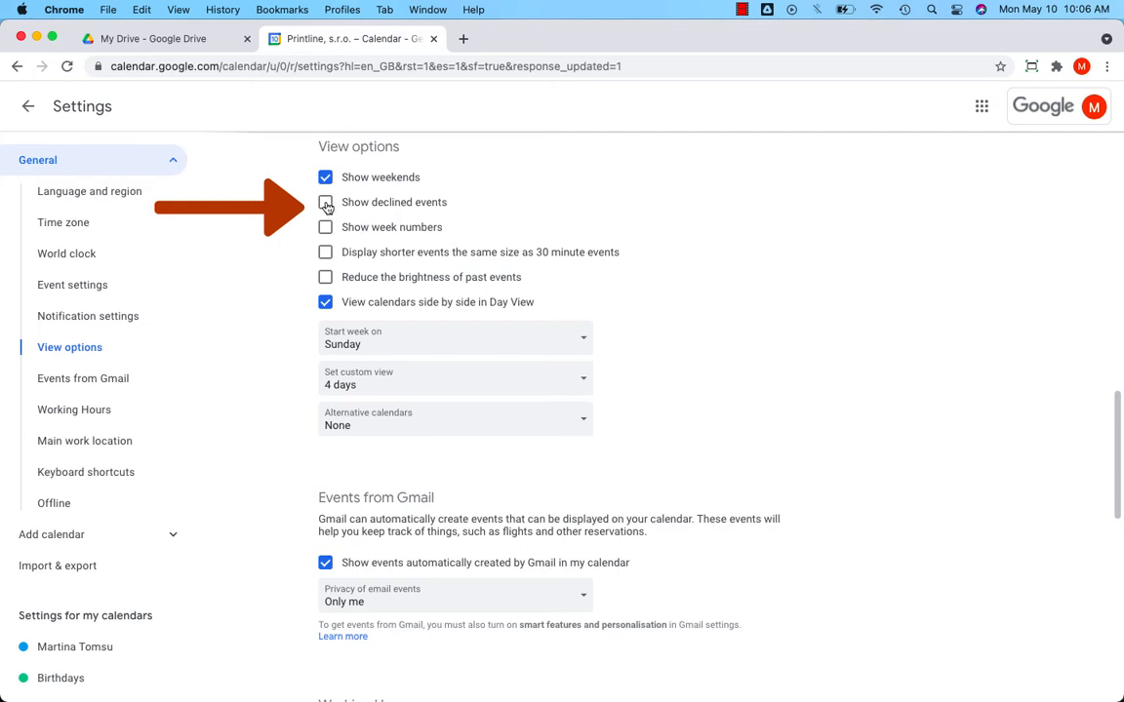
pyautogui.click(324, 201)
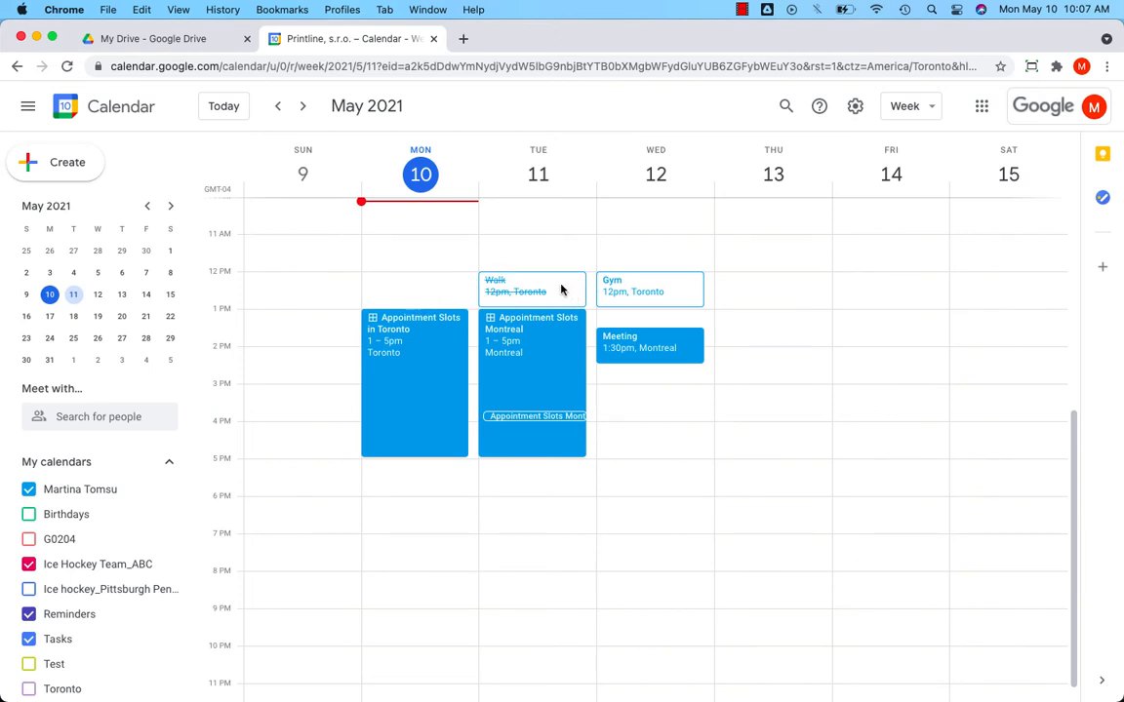
# Answer Yes on the struck-through Walk event so it displays normally again
pyautogui.click(531, 287)
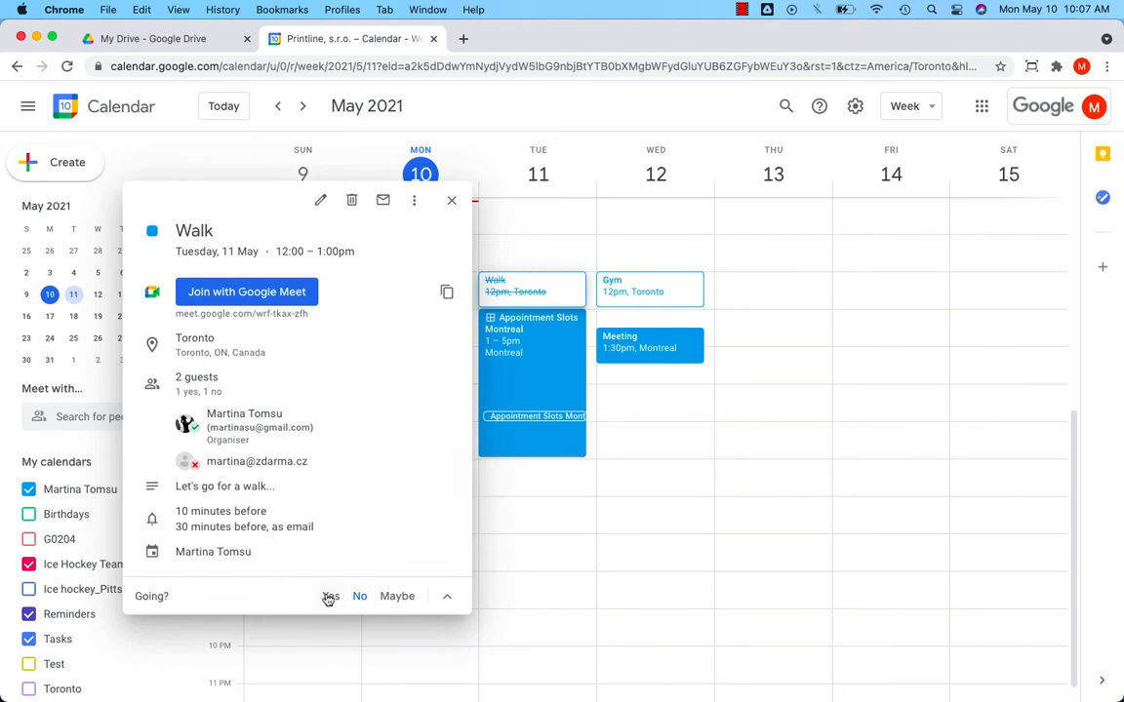
pyautogui.click(449, 199)
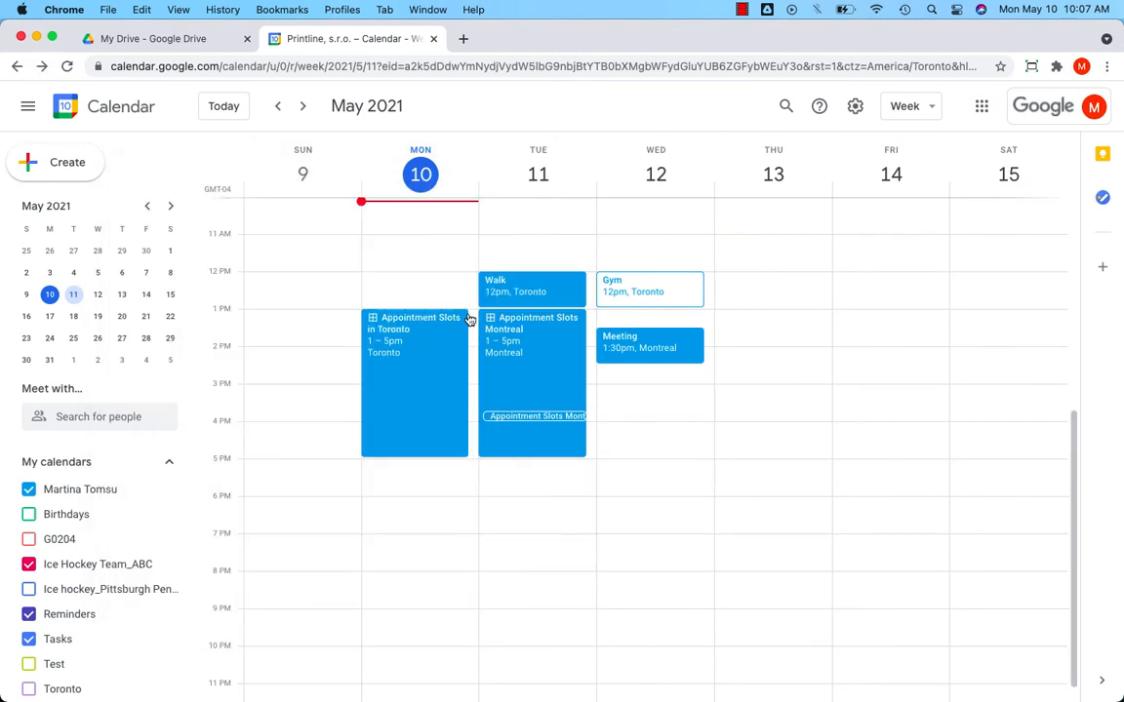
pyautogui.moveTo(473, 285)
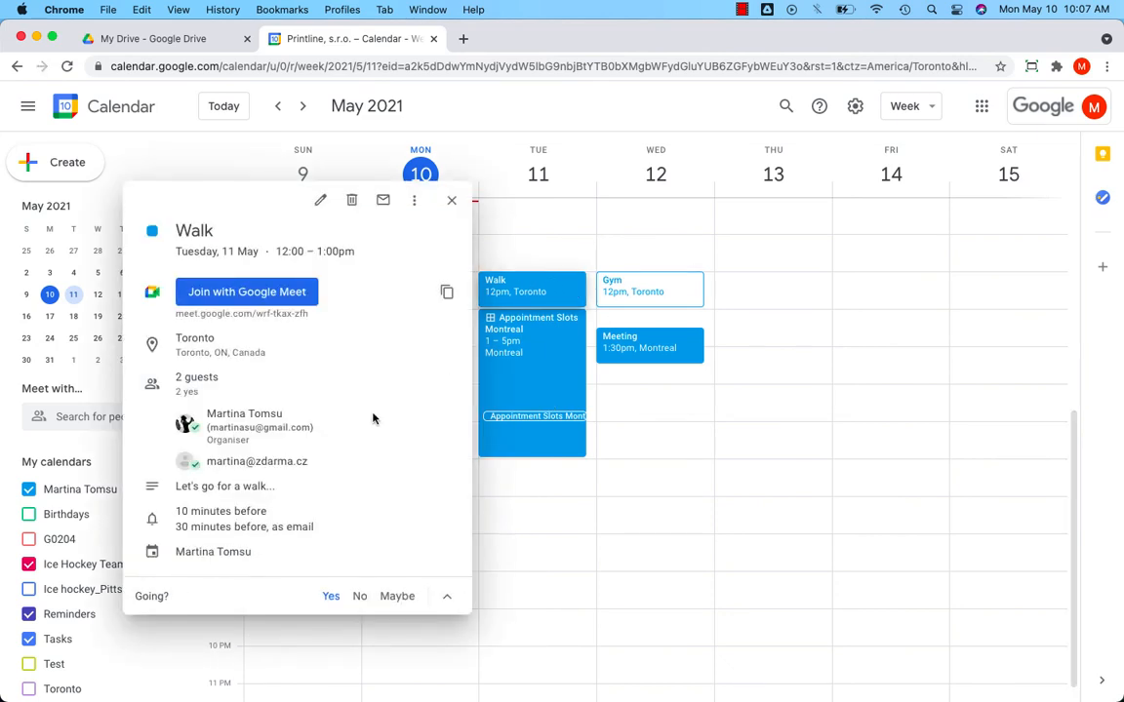
pyautogui.click(451, 199)
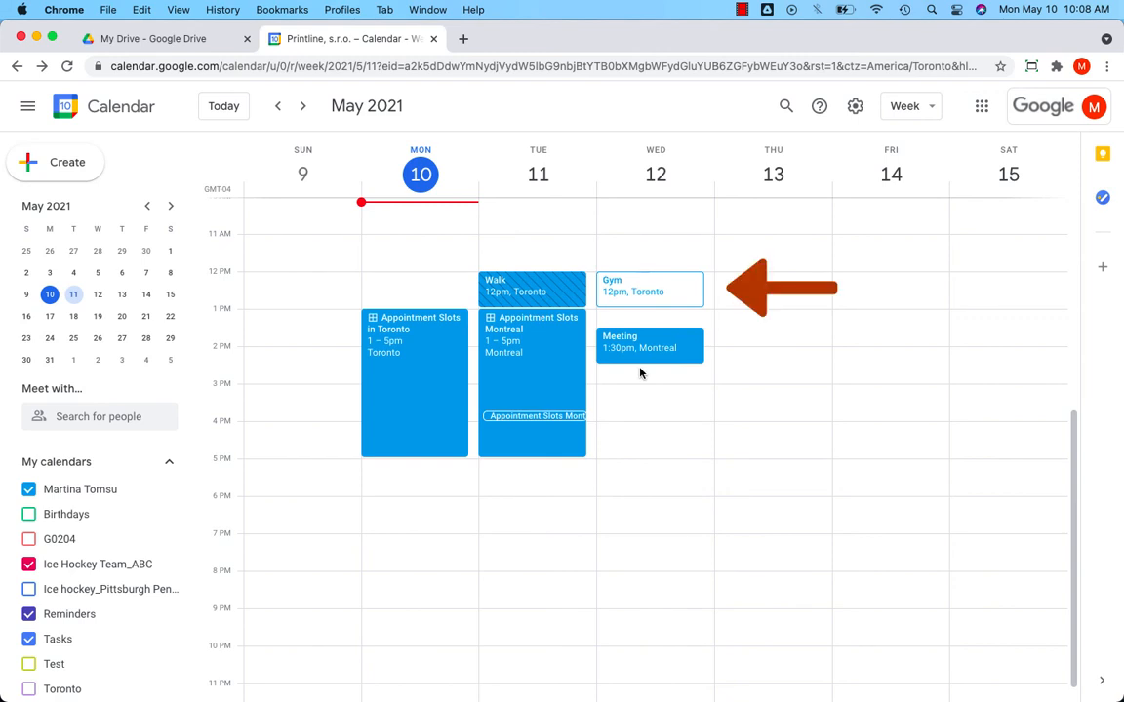
pyautogui.moveTo(687, 307)
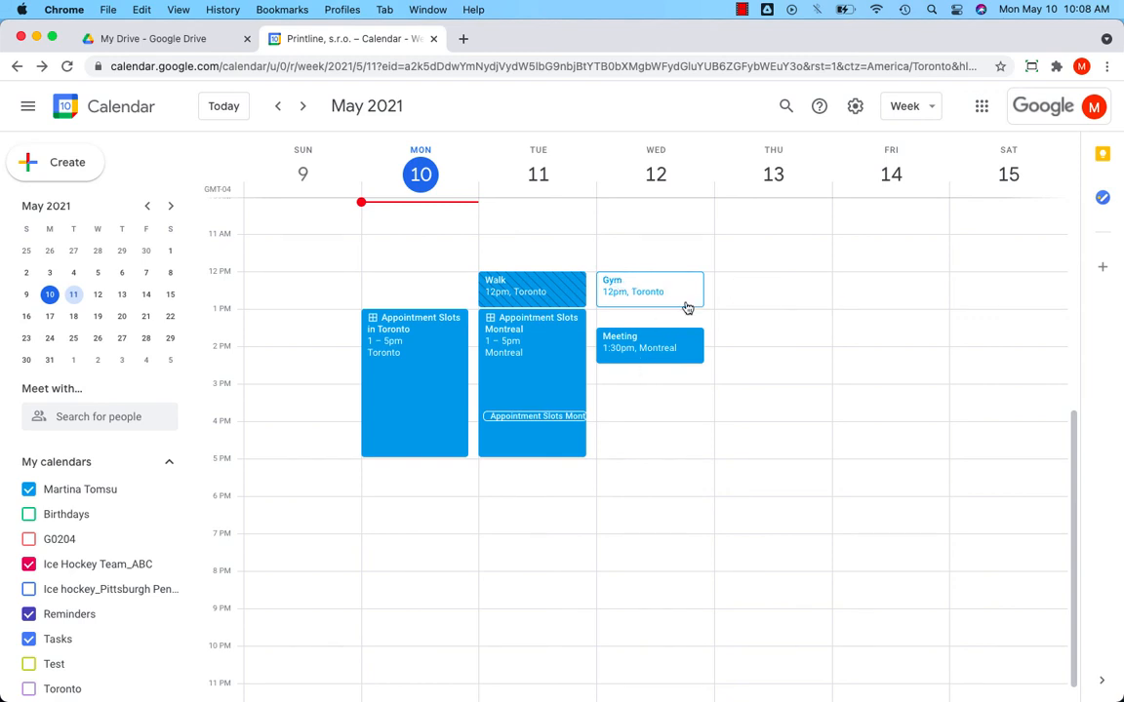